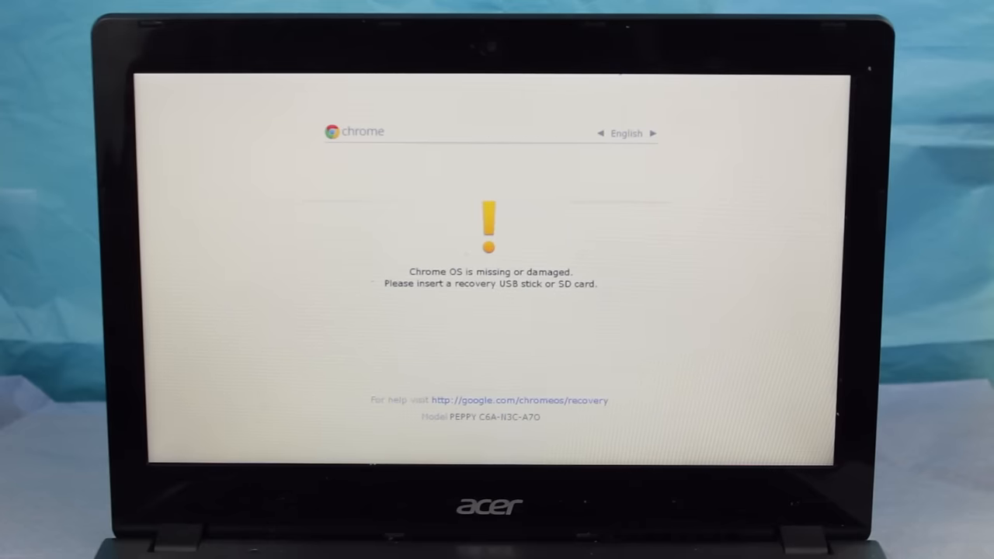
- Dismiss the 'Chrome OS is missing or damaged' warning with Ctrl+D to reach the verification prompt
key("ctrl+d")
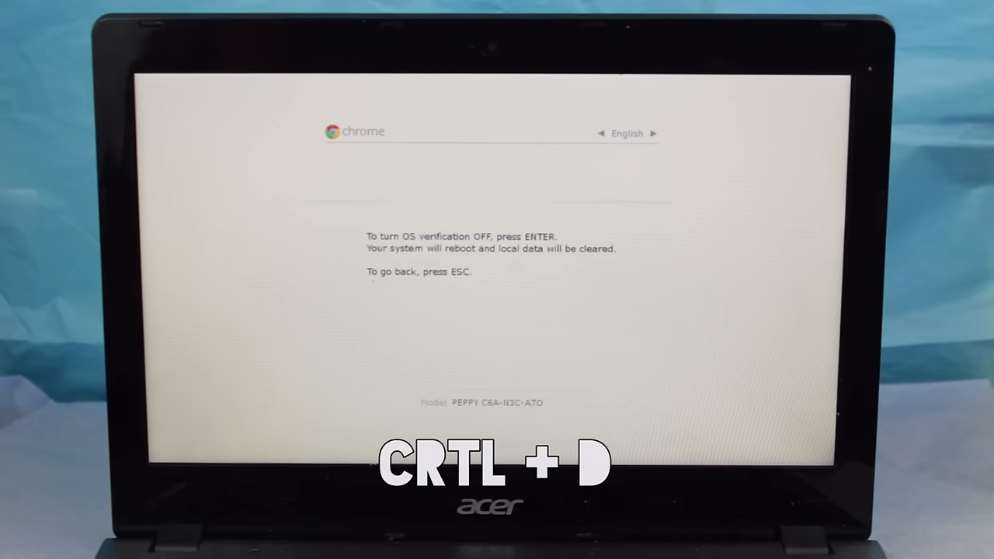
- Confirm turning OS verification off so the Chromebook reboots into developer mode
key("ctrl+d")
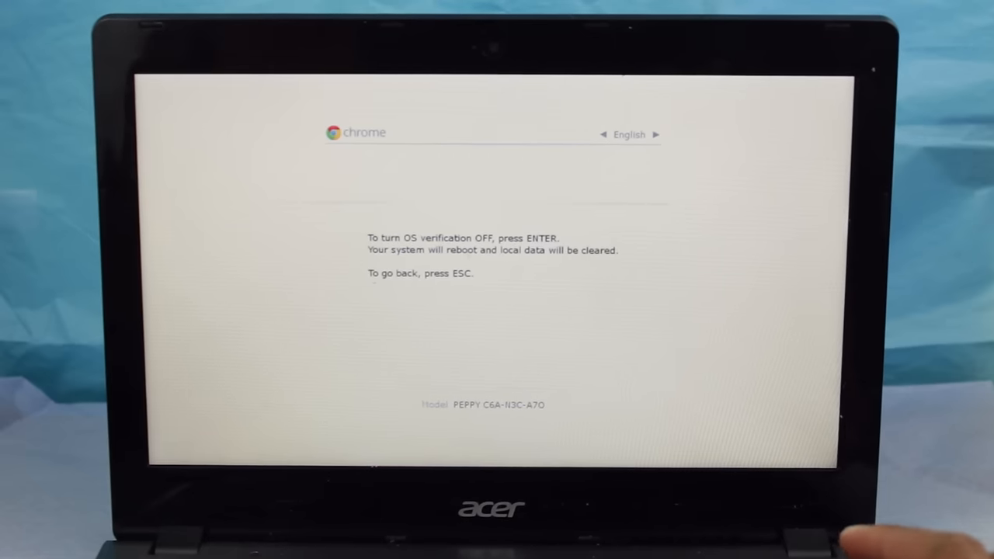
key("enter")
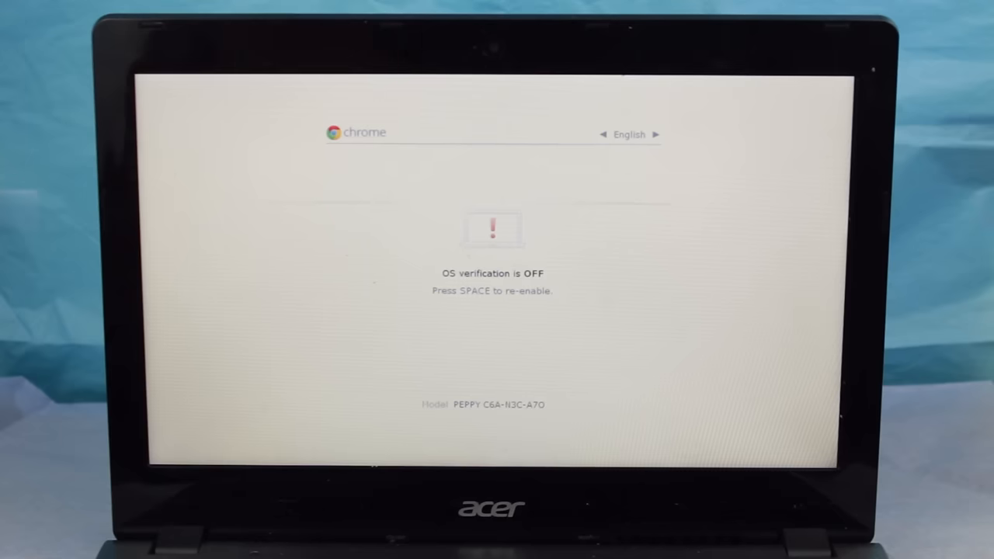
key("space")
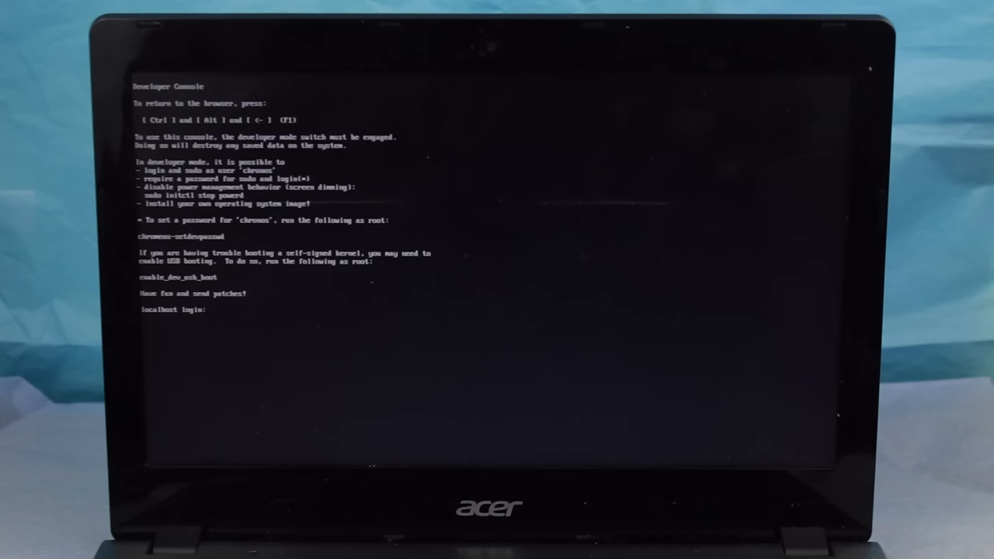
- Log in as chronos, run sudo bash, set dev_boot_usb=1 and dev_boot_legacy=1, then reboot into legacy BIOS
type("chronos")
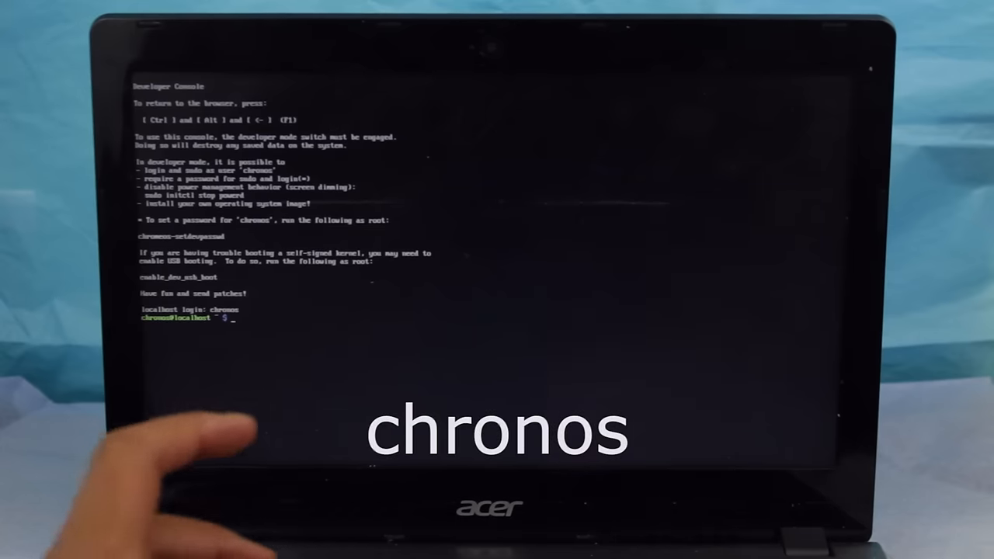
type("sudo bash")
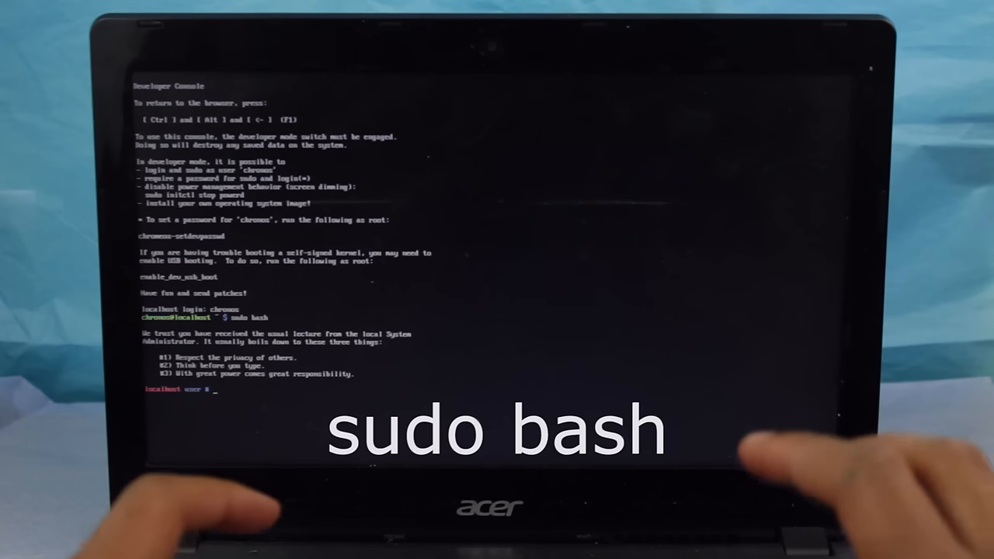
type("crossystem dev_boot_usb=1 dev_boot_legacy=1")
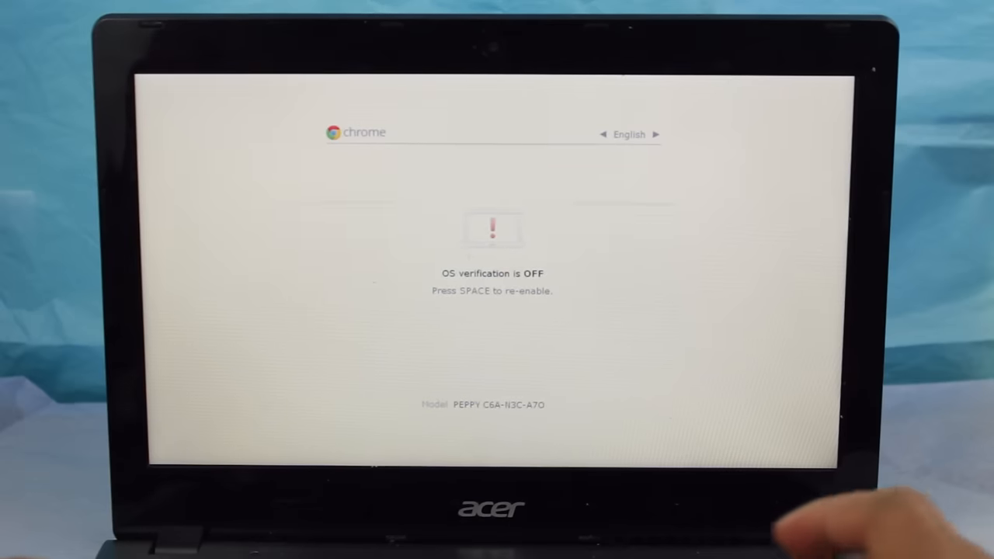
key("ctrl+l")
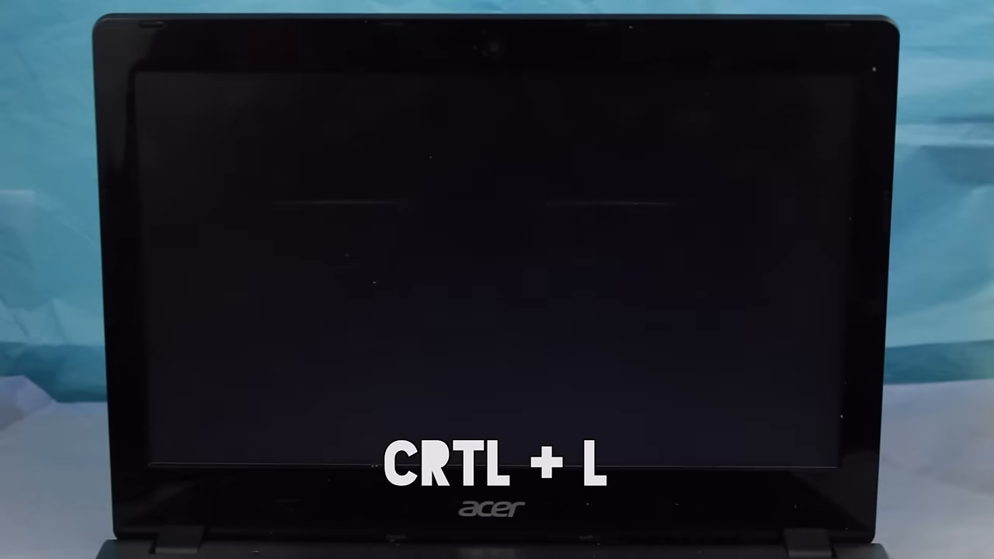